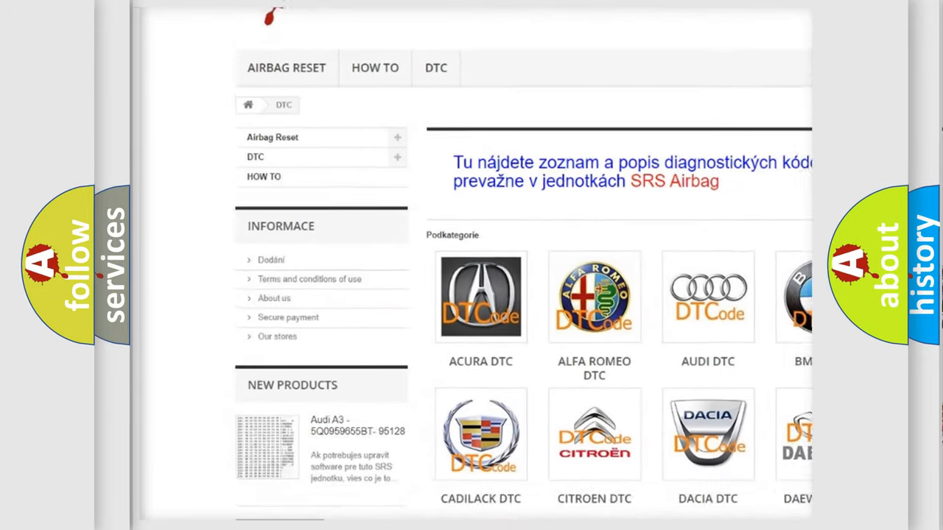
Scroll past the DTC brand tiles, Acura through Honda, on airbagreset.sk.
scroll(down, 3)
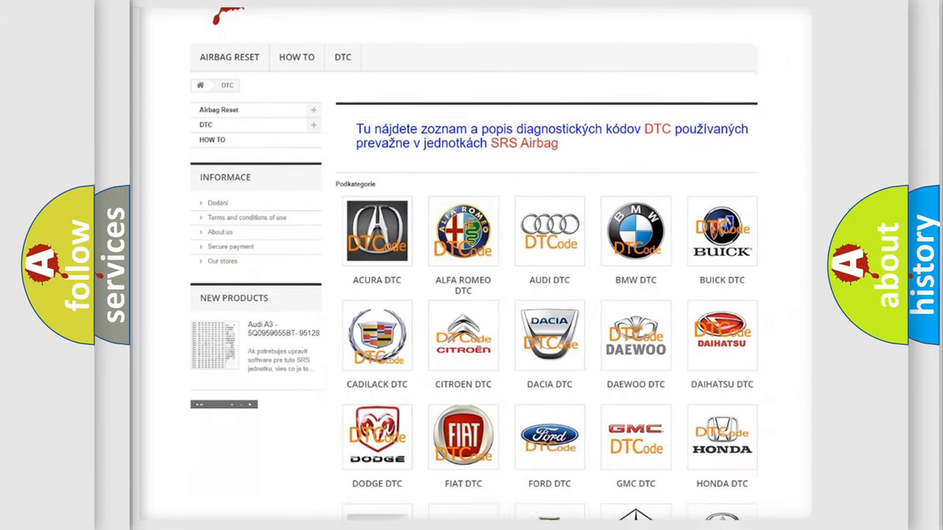
scroll(down, 3)
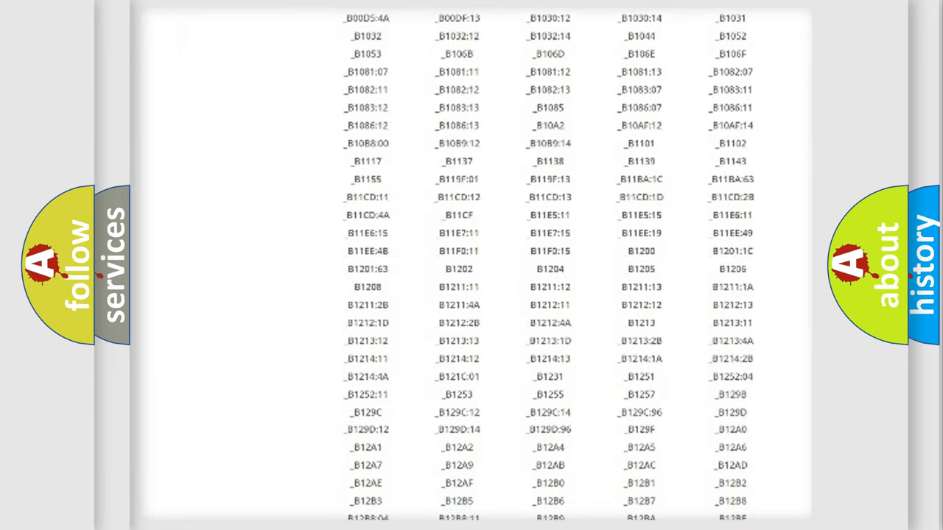
Scroll down and back up through the columns of B-series fault codes.
scroll(down, 3)
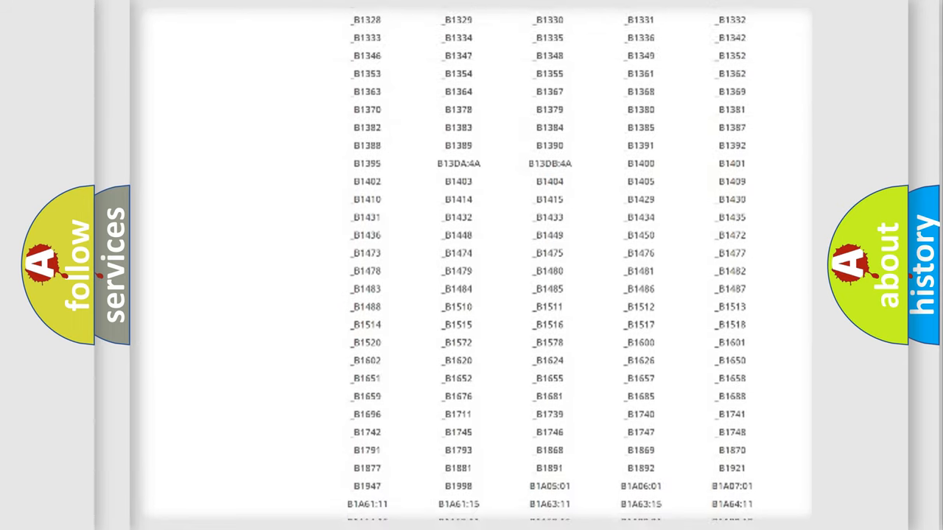
scroll(up, 3)
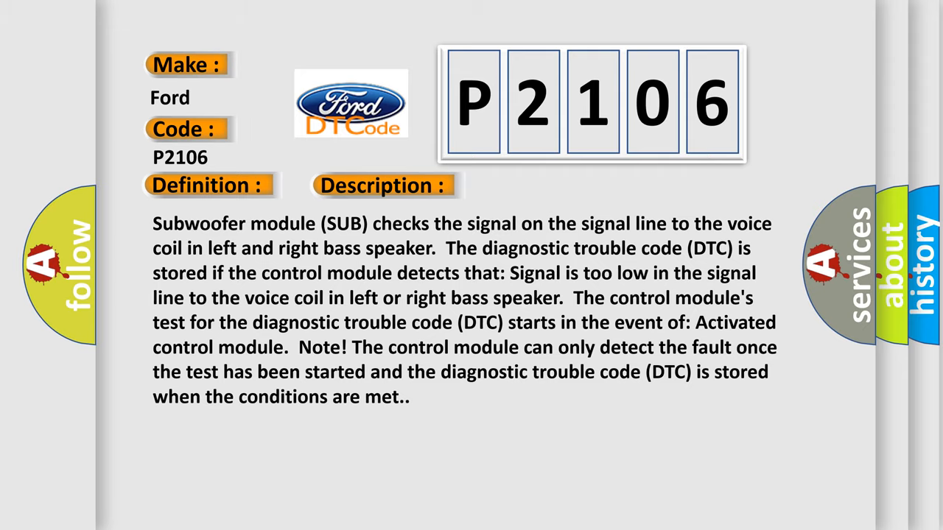
Advance the P2106 slideshow to reveal the Cause section, starting with a short to ground.
click(540, 185)
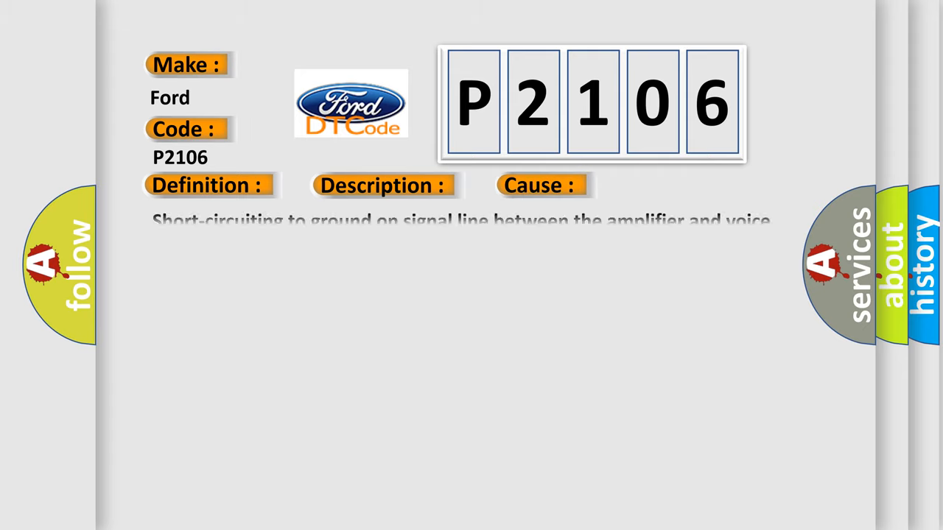